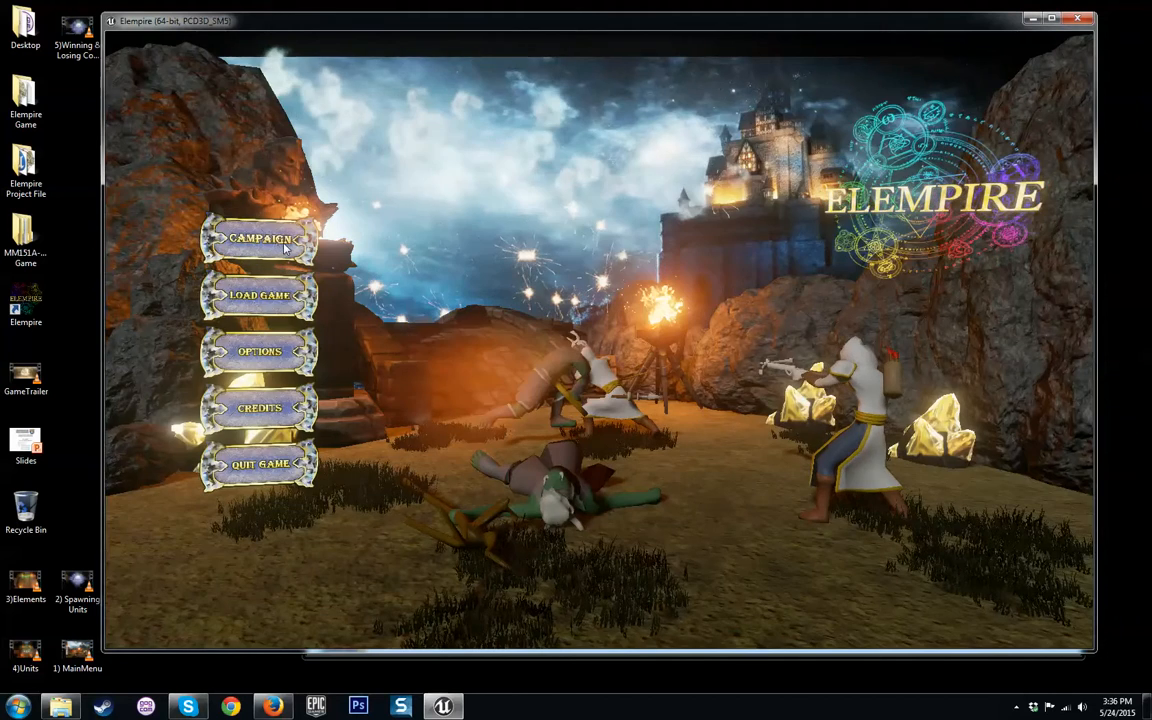
# Start a new campaign from the main menu to load level 1.
pyautogui.click(259, 238)
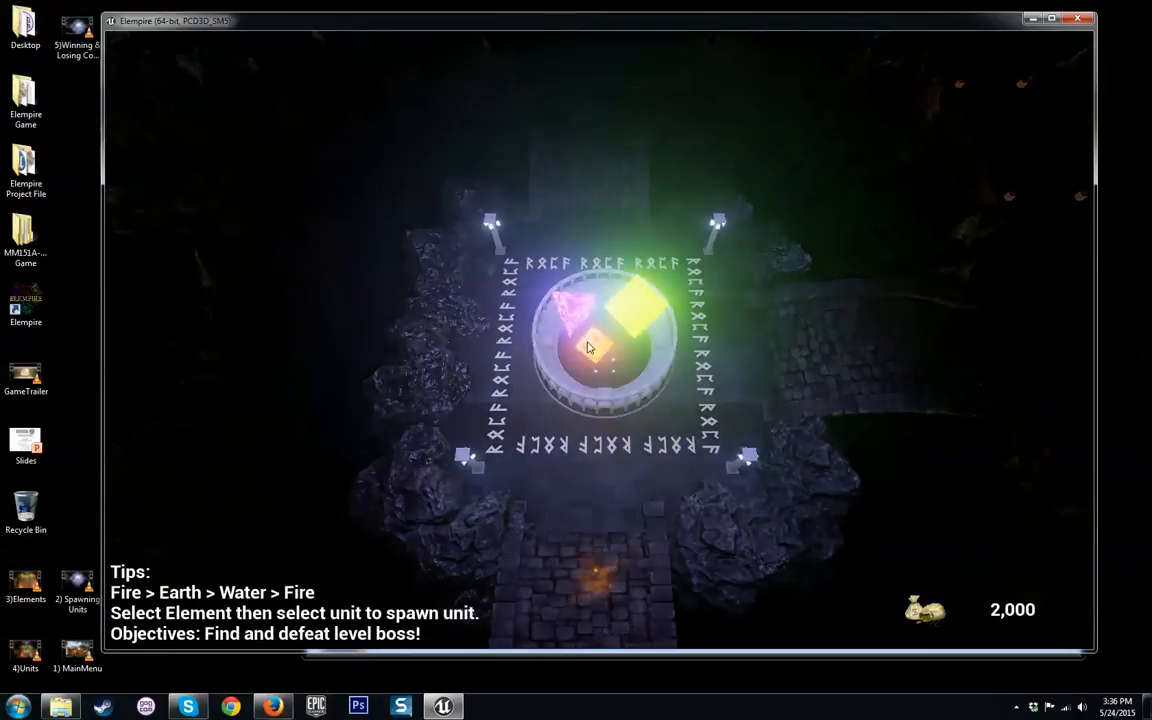
# Pick an element at the altar to spawn units and win the level.
pyautogui.click(589, 347)
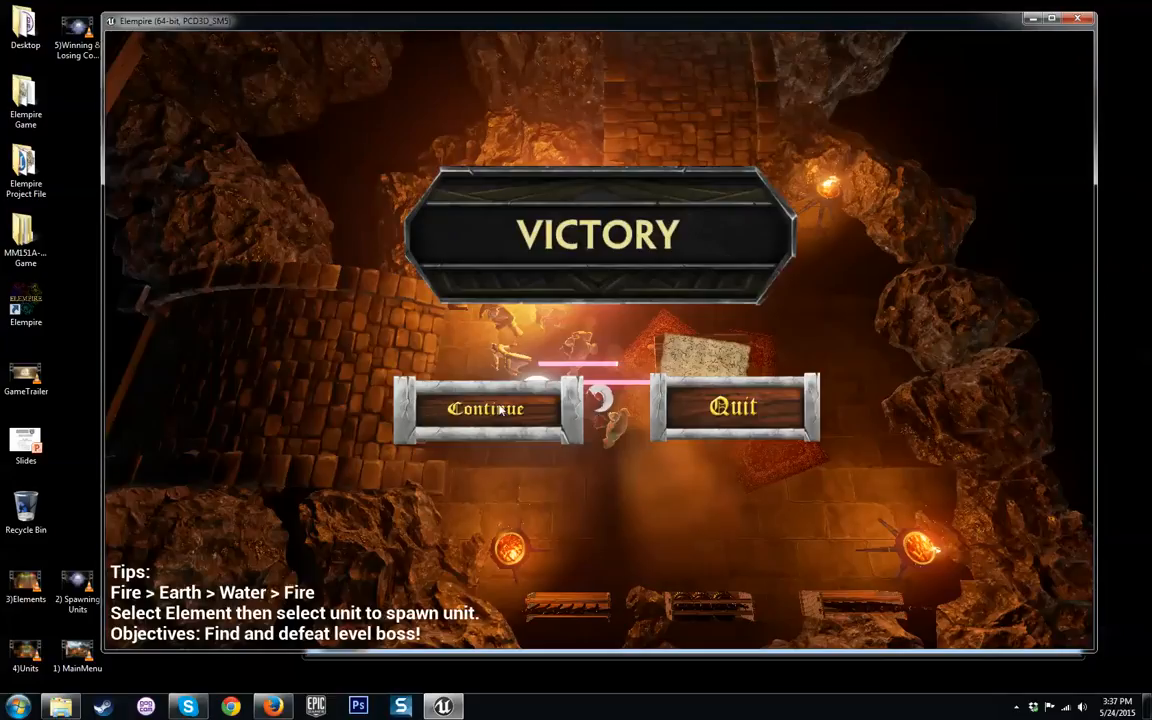
pyautogui.click(487, 408)
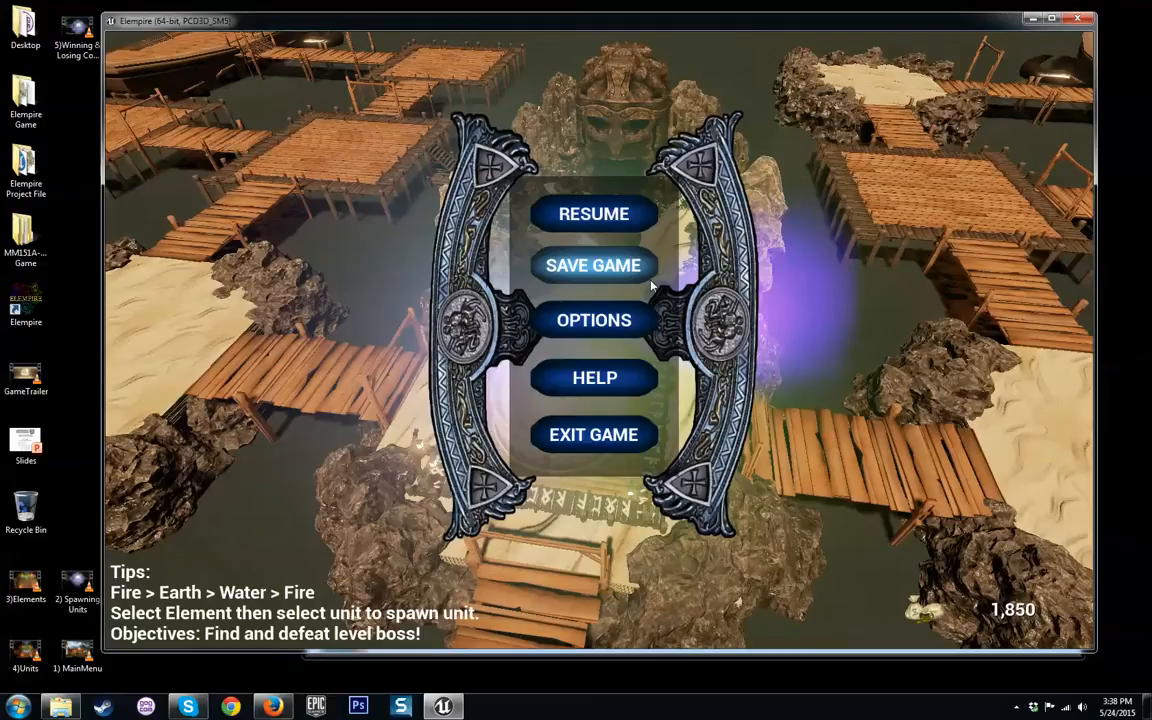
# View the video/audio options and the Element Basic and Mage help pages, then resume level 2.
pyautogui.click(594, 320)
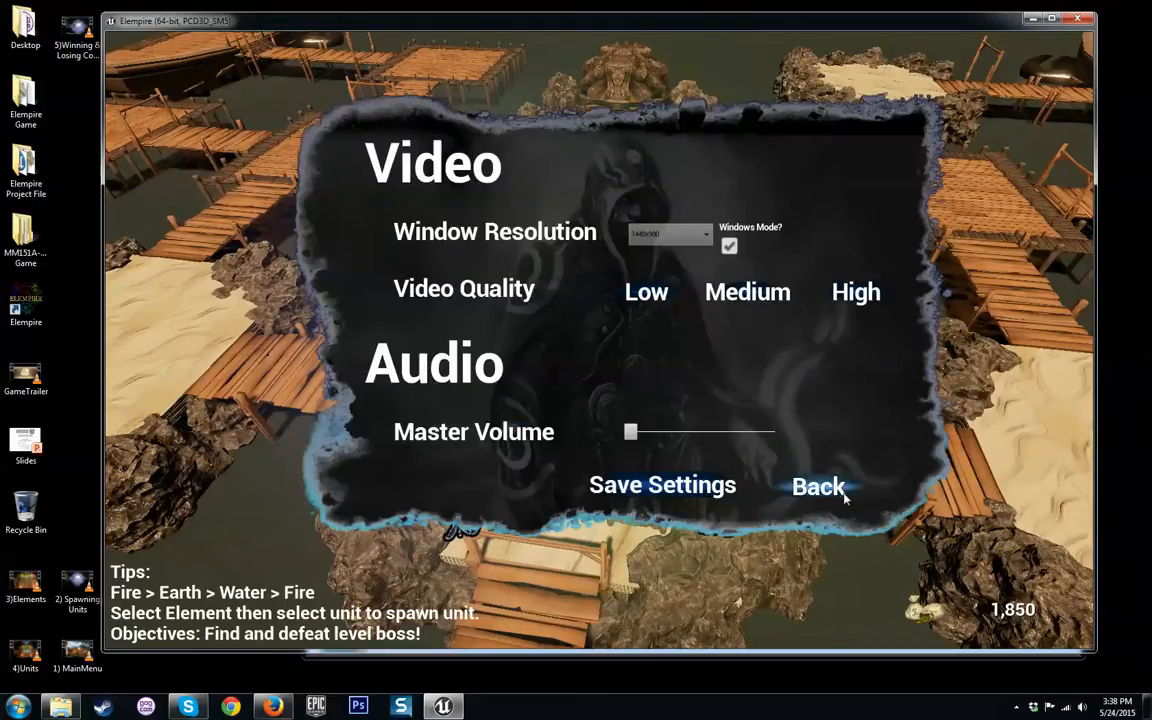
pyautogui.click(817, 487)
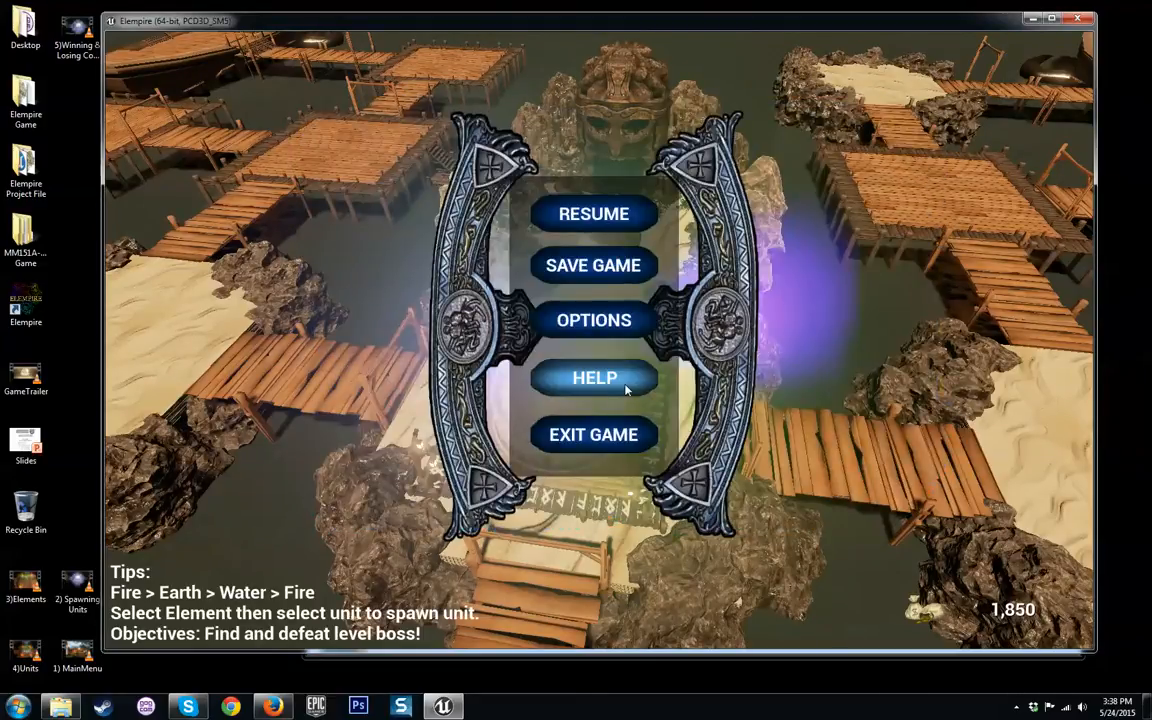
pyautogui.click(594, 377)
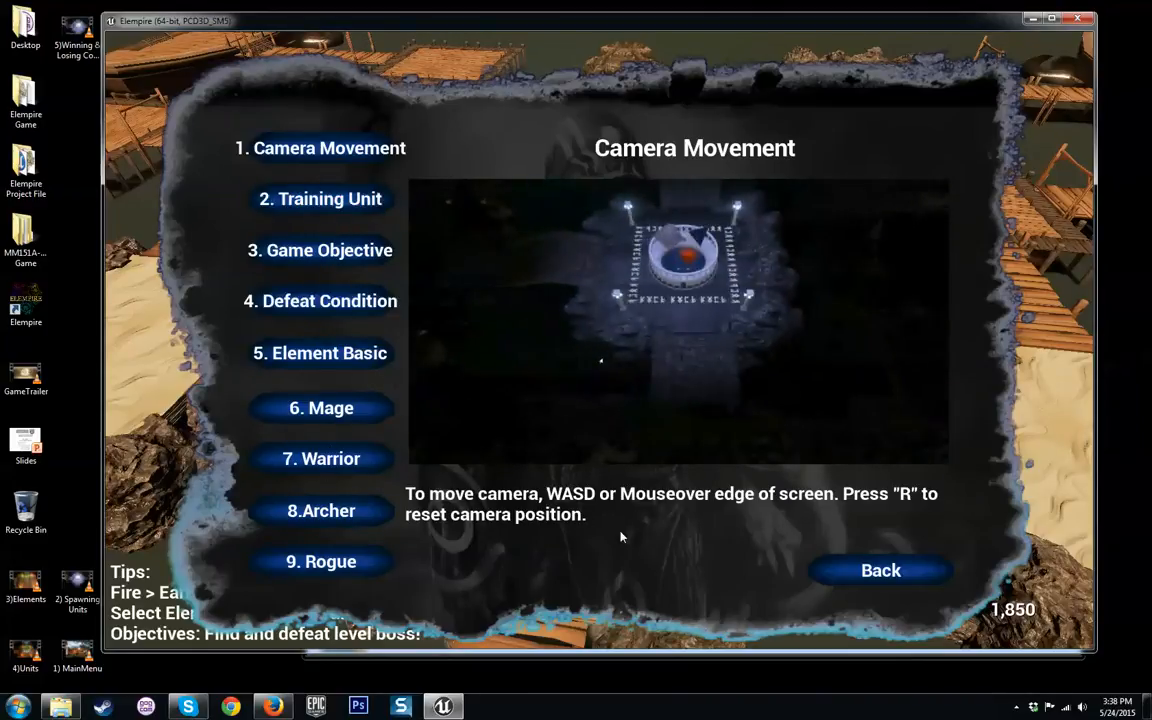
pyautogui.click(320, 353)
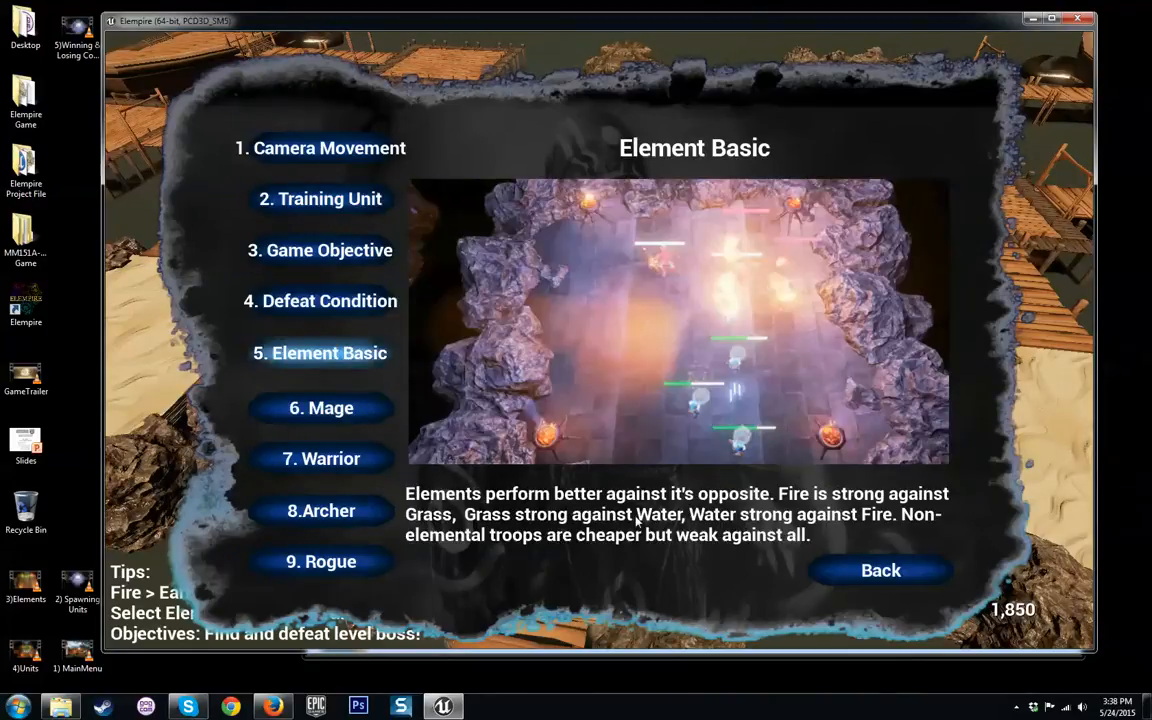
pyautogui.click(321, 407)
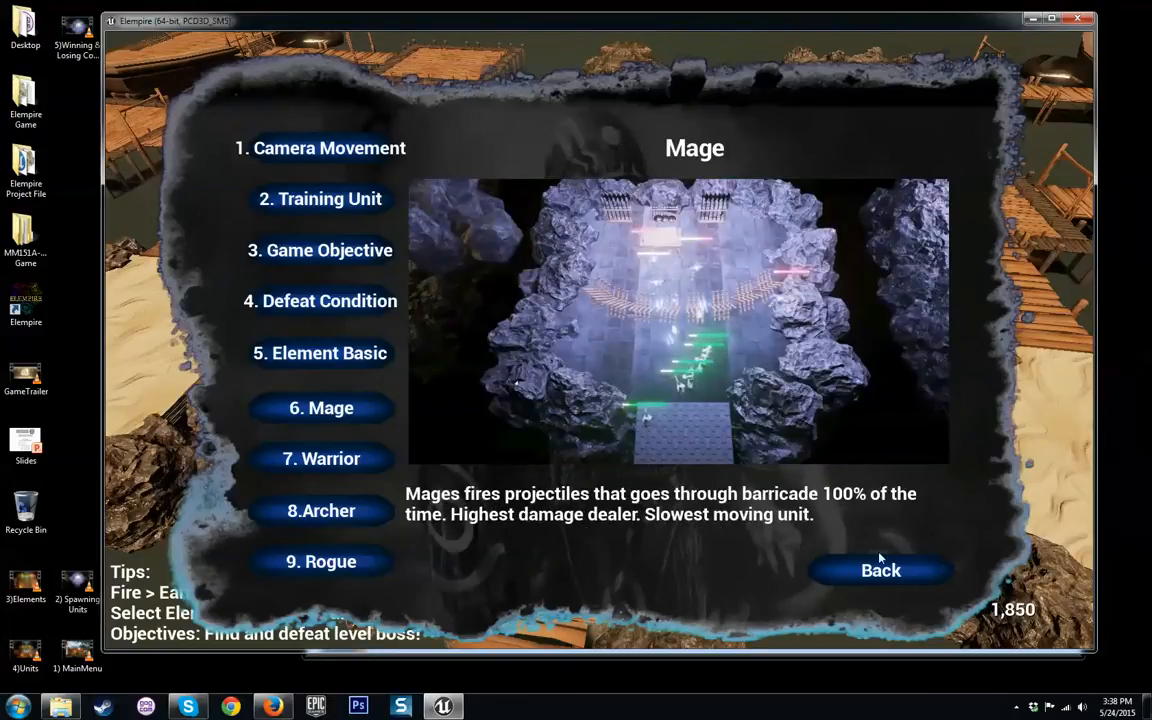
pyautogui.click(880, 570)
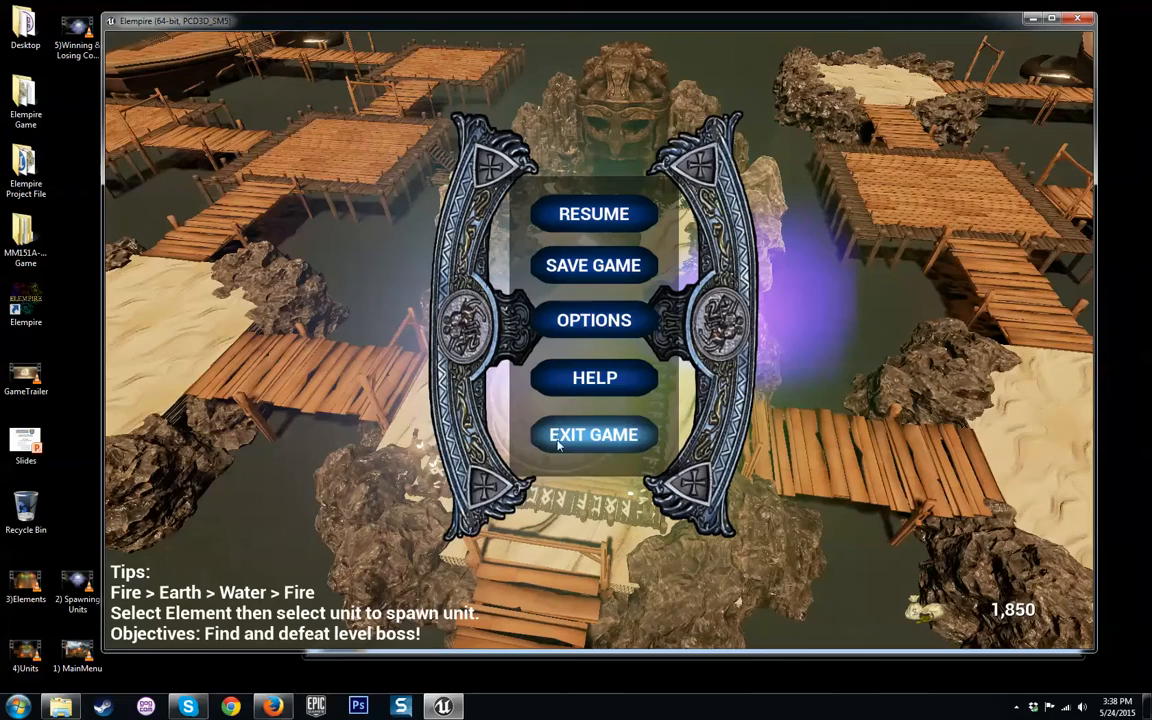
pyautogui.moveTo(593, 214)
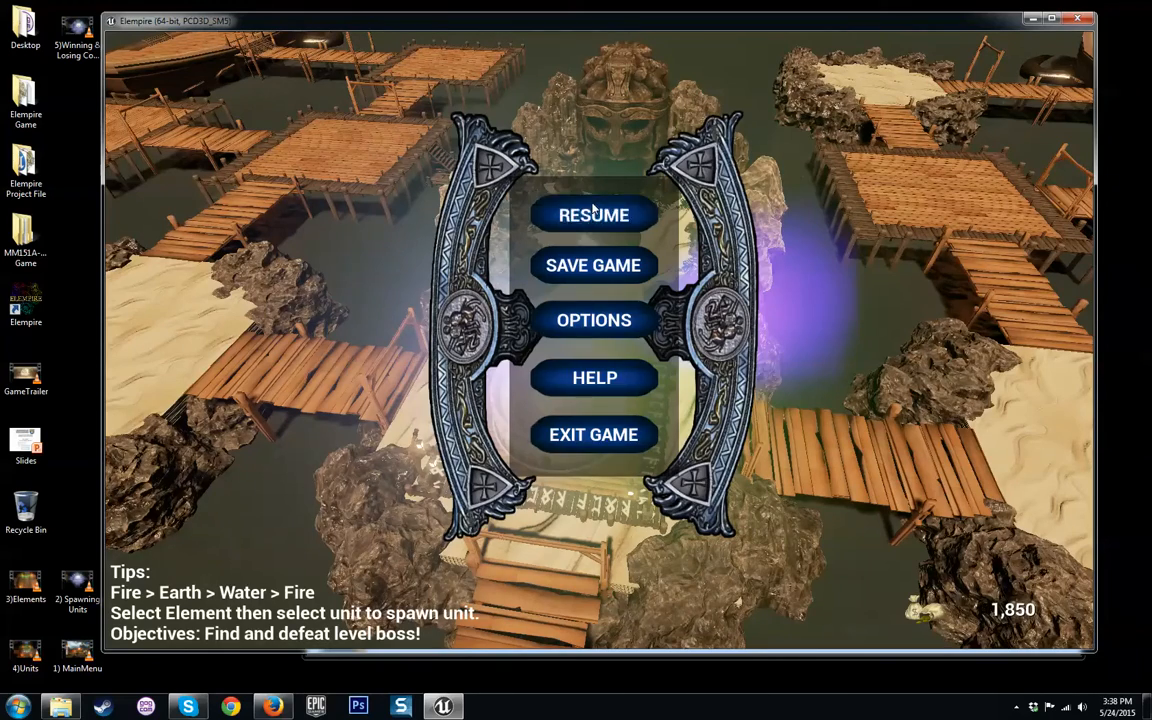
pyautogui.click(593, 214)
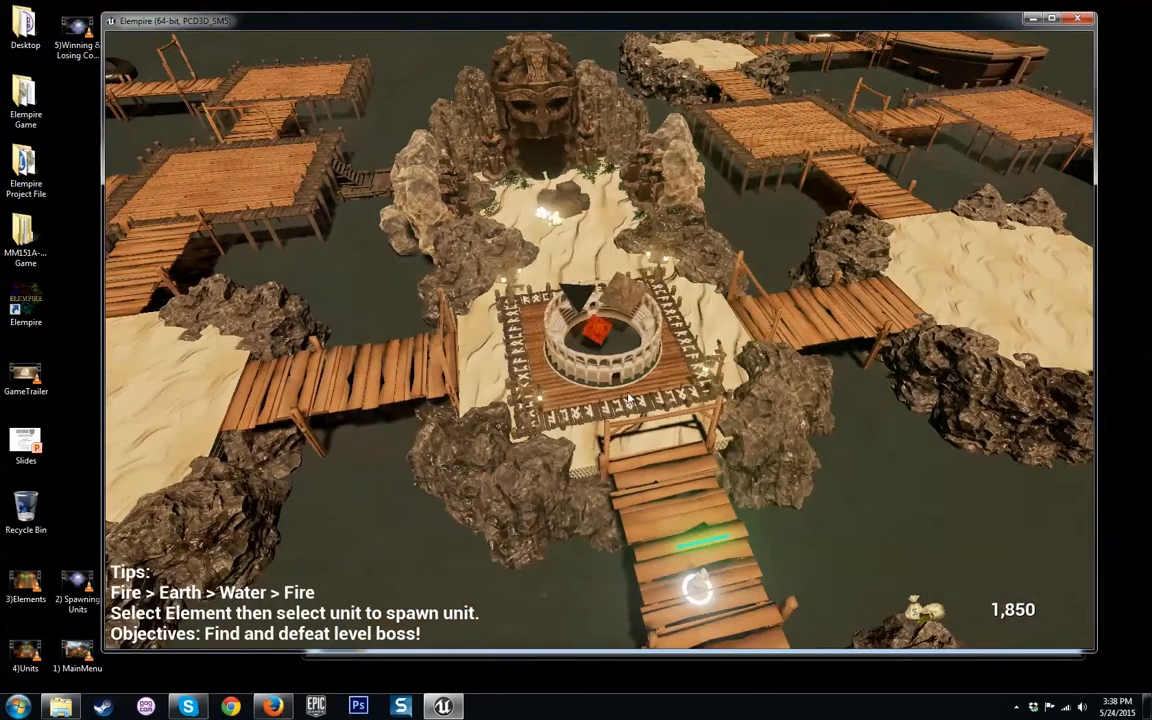